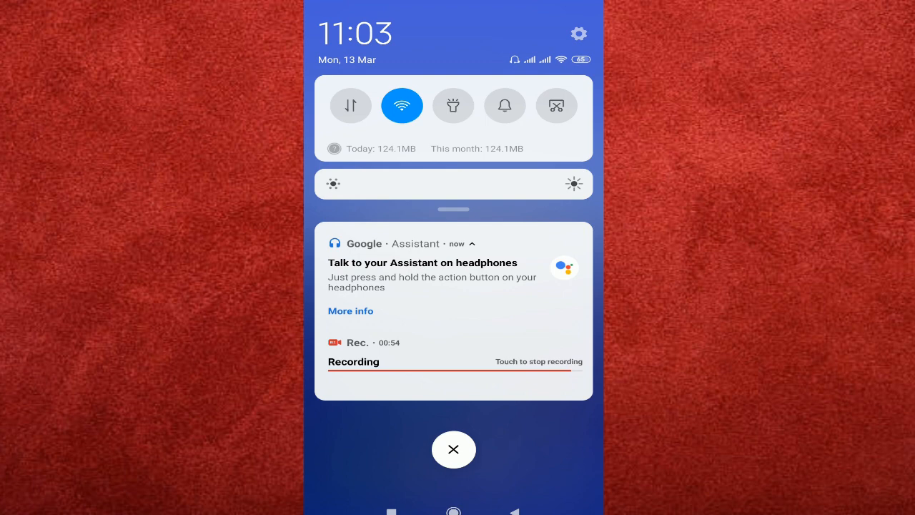
Step: Dismiss the notification shade to return to the home screen app icons
{"action": "left_click", "coordinate": [453, 449]}
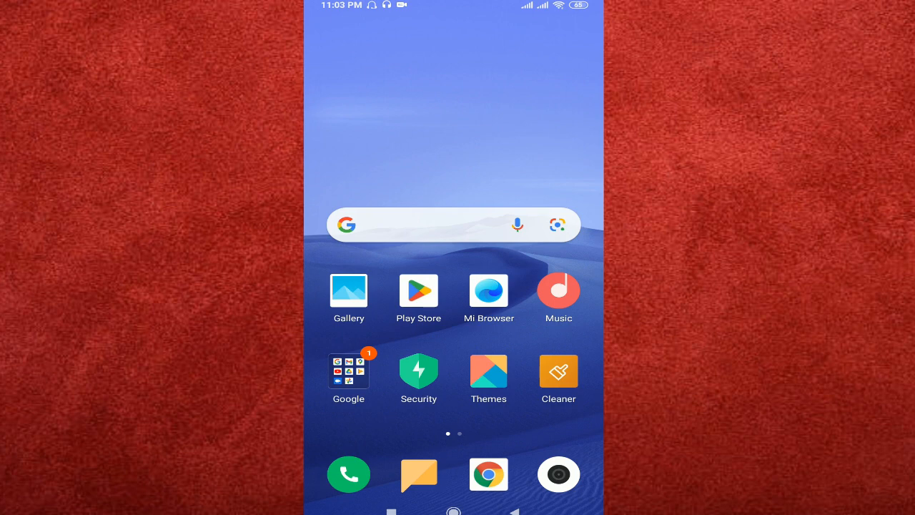
Step: Launch Play Store and browse the 'screen recorder' history search results
{"action": "left_click", "coordinate": [417, 289]}
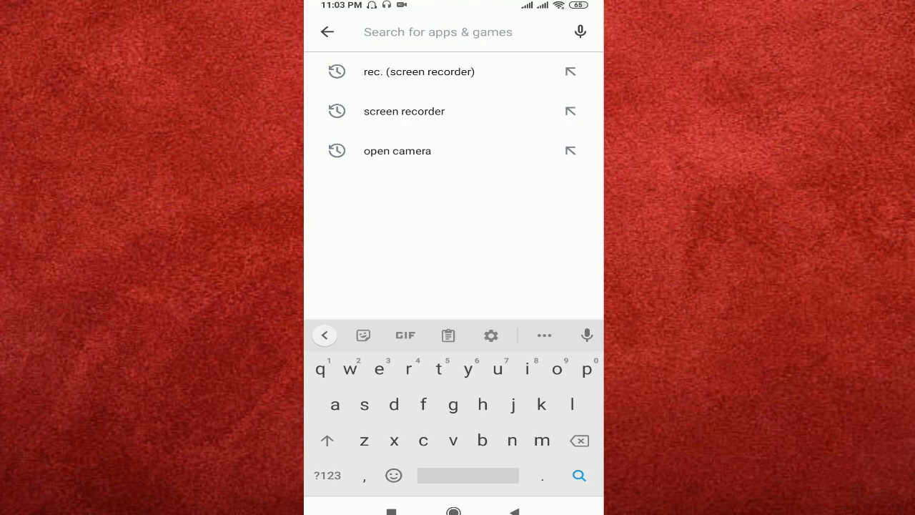
{"action": "left_click", "coordinate": [403, 112]}
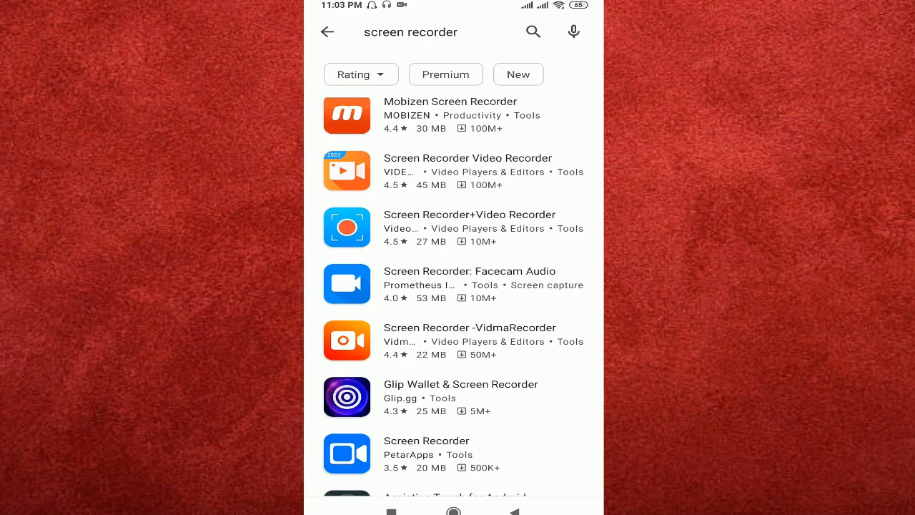
{"action": "scroll", "scroll_direction": "down", "scroll_amount": 3}
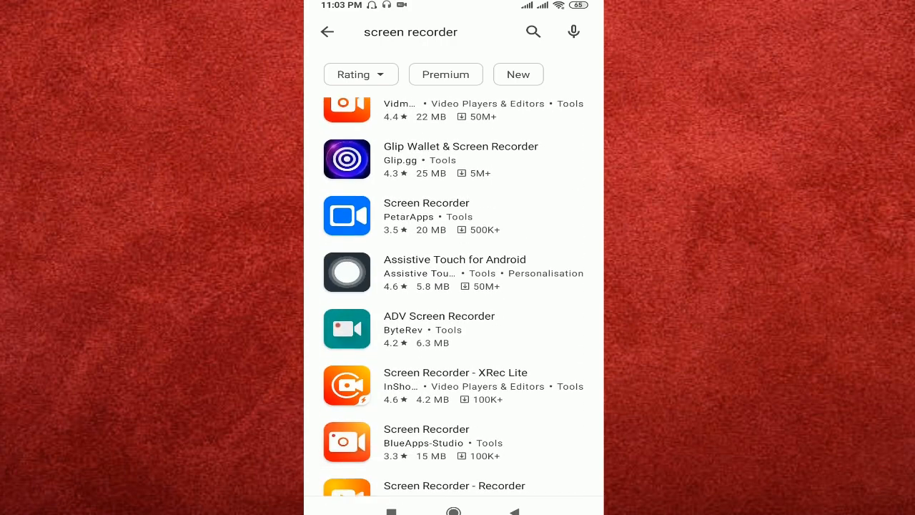
{"action": "scroll", "scroll_direction": "down", "scroll_amount": 3}
{"action": "type", "text": "rec."}
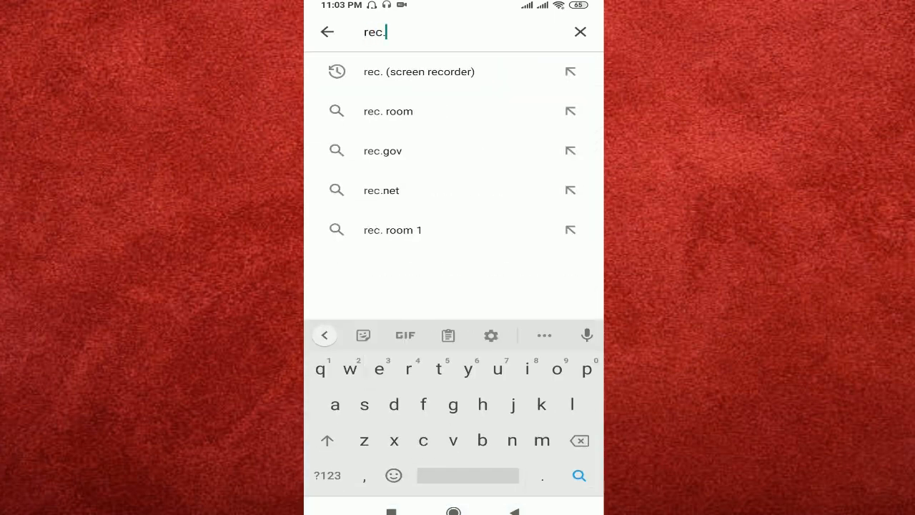
Step: Select the 'rec. (screen recorder)' result, preview its video, and launch the installed app
{"action": "left_click", "coordinate": [418, 71]}
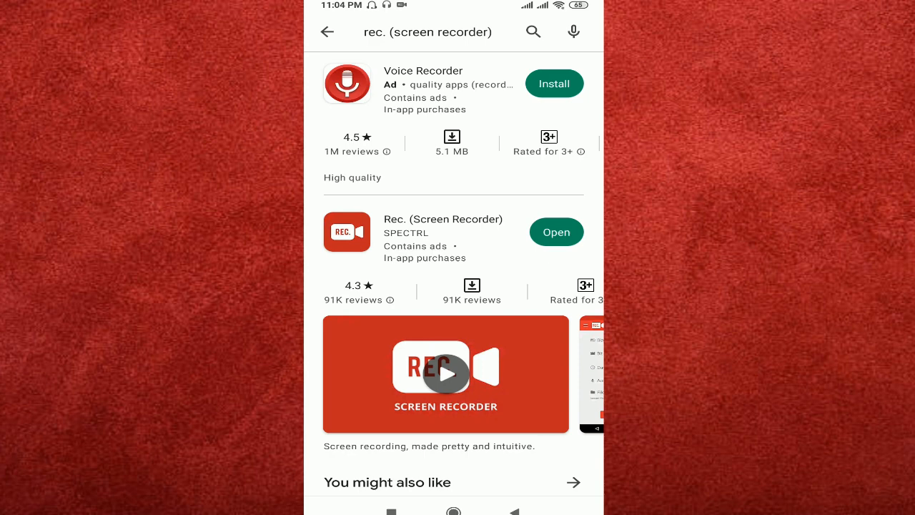
{"action": "left_click", "coordinate": [446, 374]}
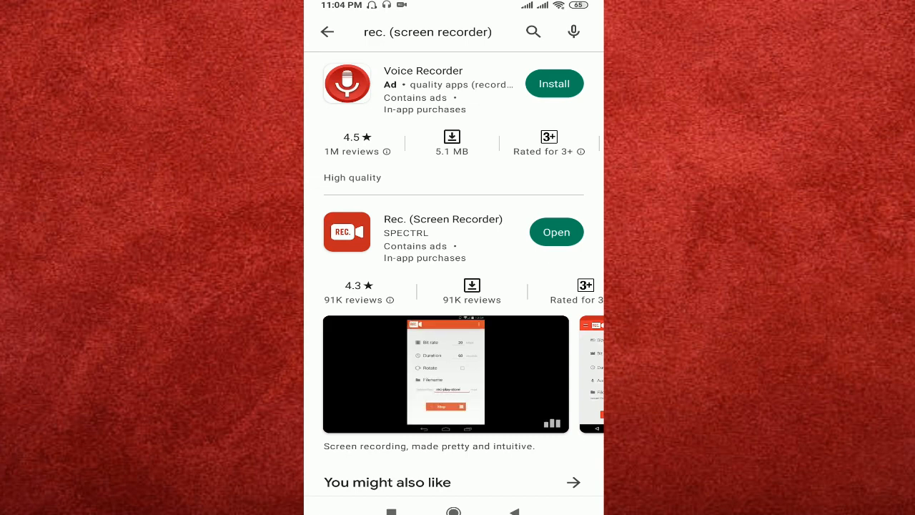
{"action": "left_click", "coordinate": [556, 232]}
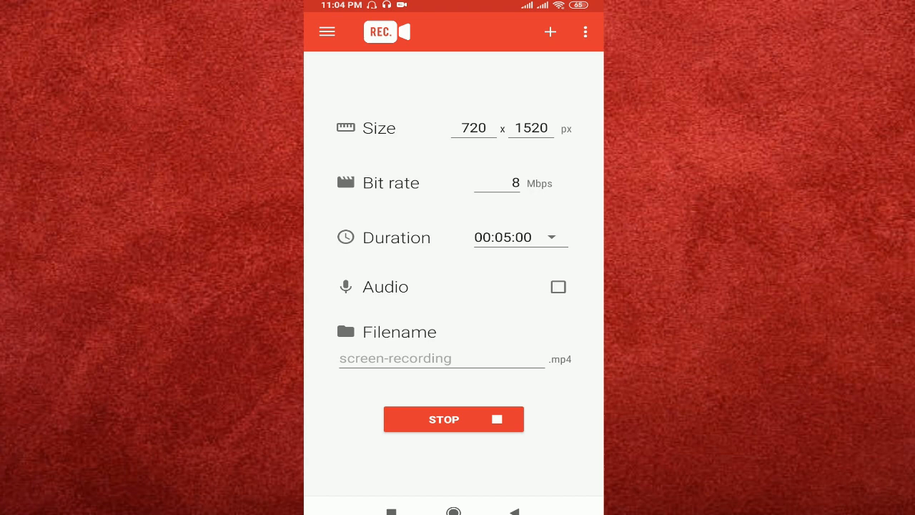
Step: Set the recording duration to 0h 30m 00s and confirm it
{"action": "left_click", "coordinate": [503, 237]}
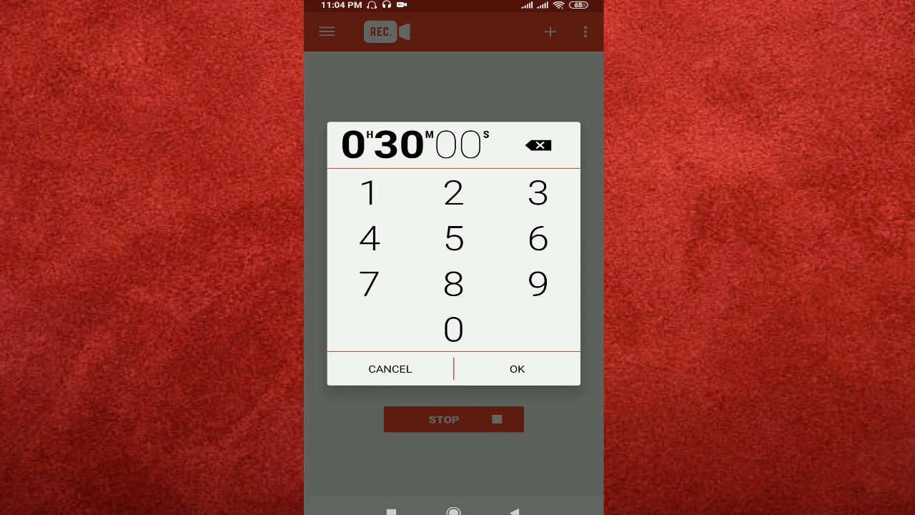
{"action": "left_click", "coordinate": [517, 369]}
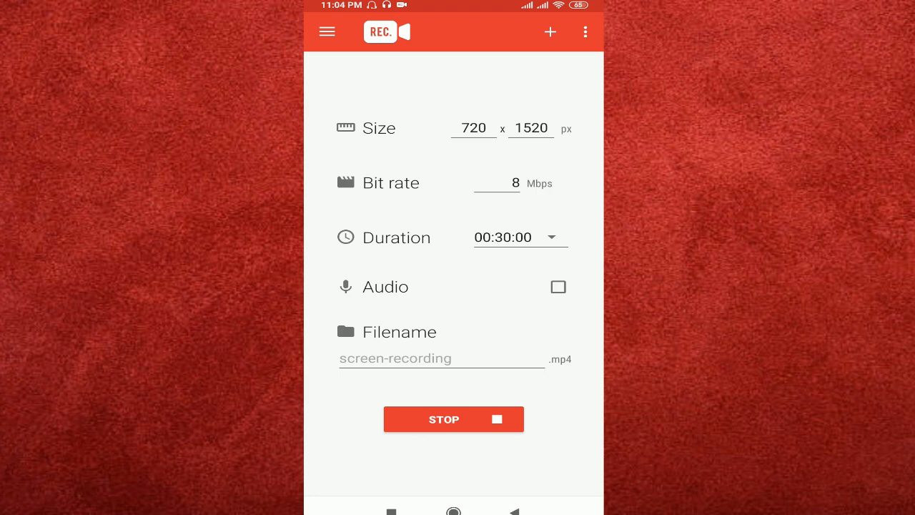
Step: Enable audio recording and begin editing the filename with a capital letter
{"action": "left_click", "coordinate": [557, 286]}
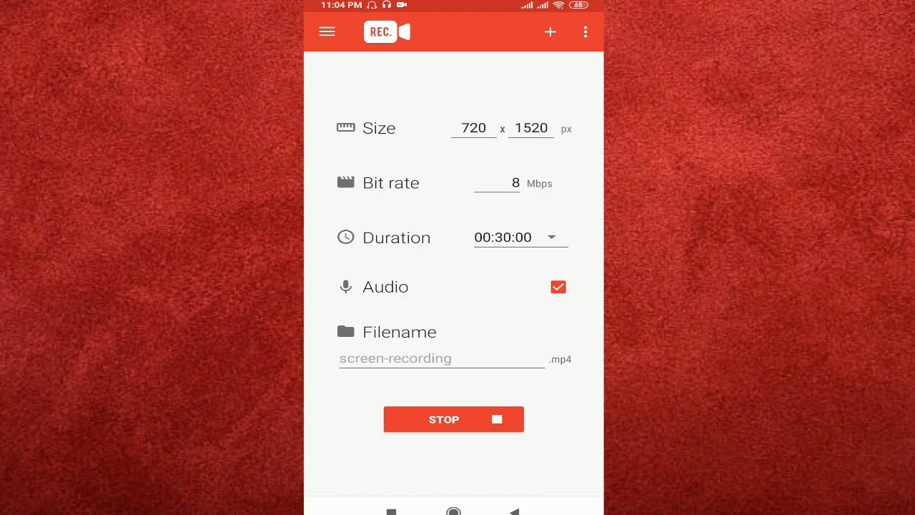
{"action": "left_click", "coordinate": [441, 357]}
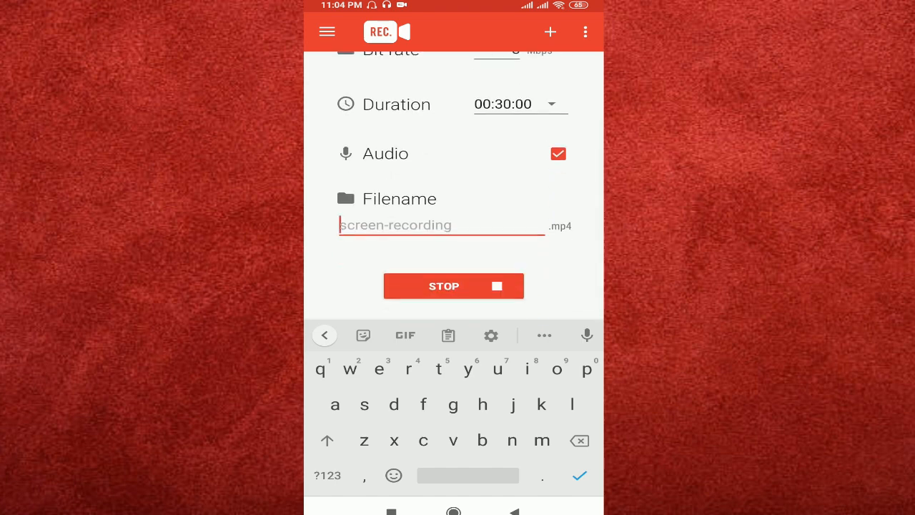
{"action": "left_click", "coordinate": [326, 440]}
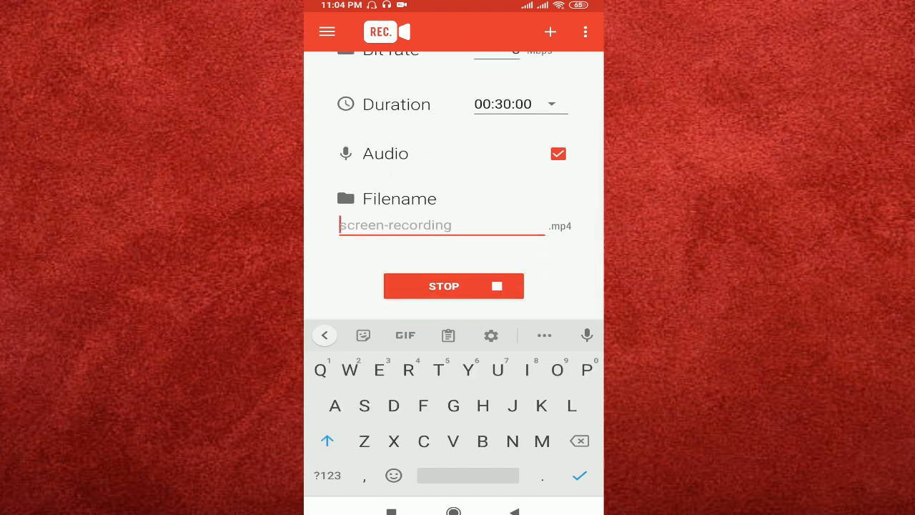